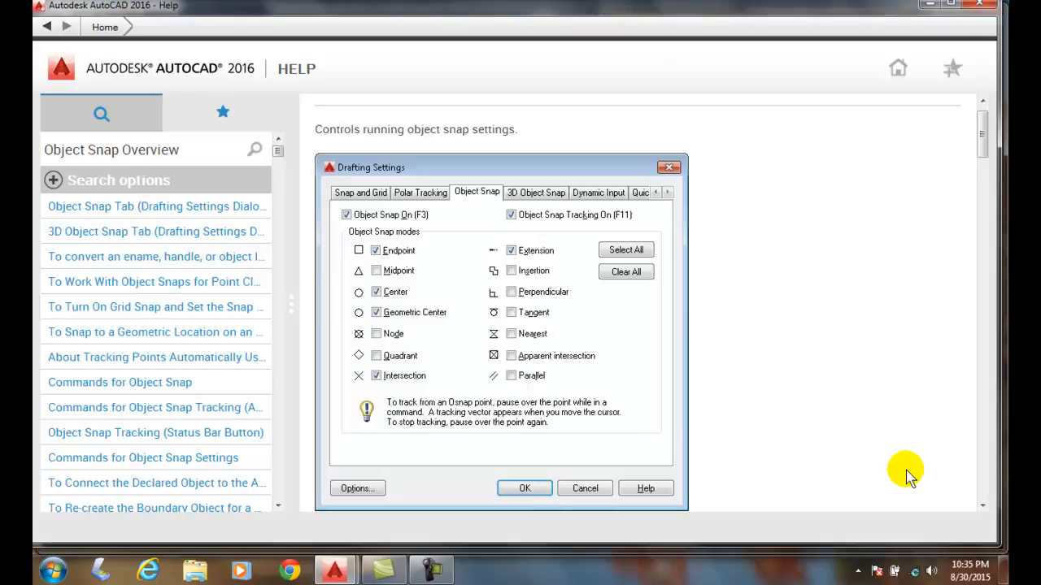
mouse_move(510, 317)
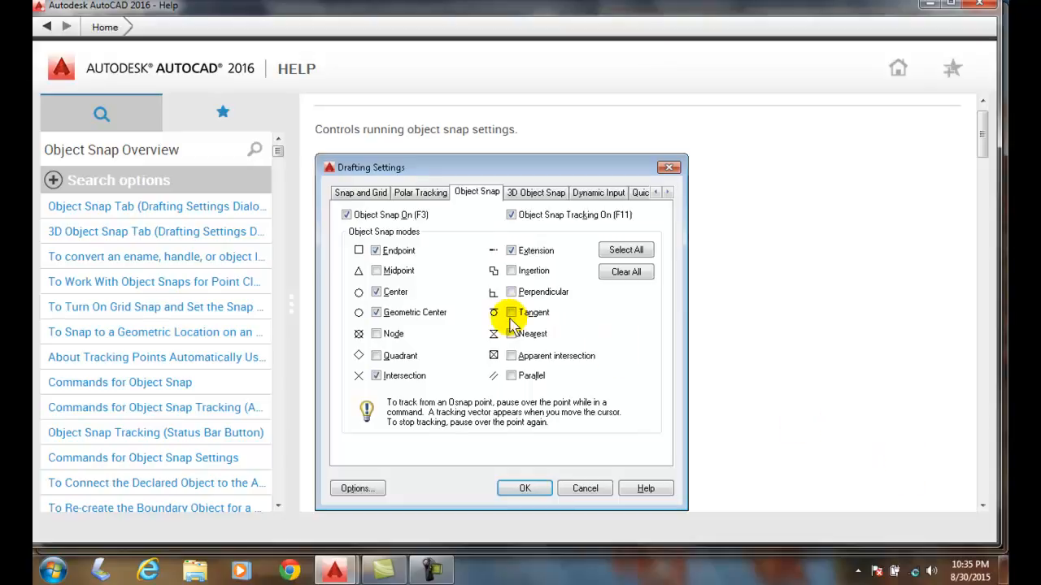
mouse_move(410, 250)
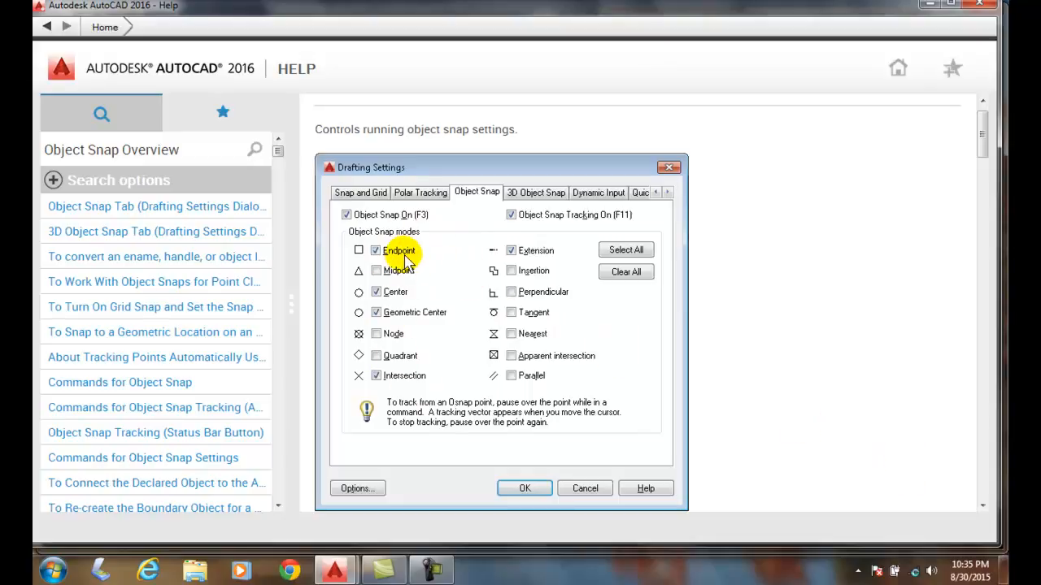
mouse_move(400, 271)
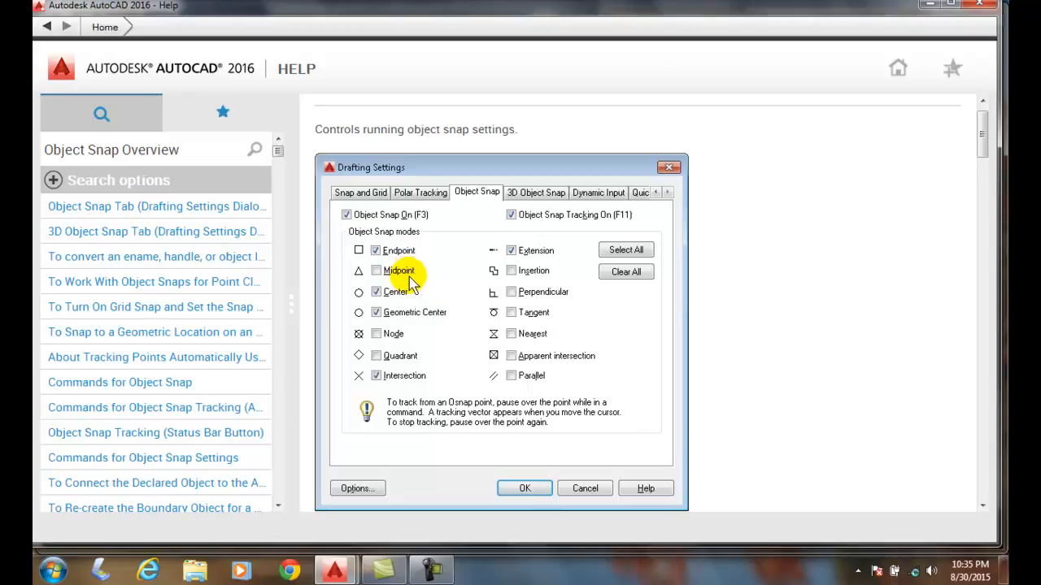
mouse_move(360, 292)
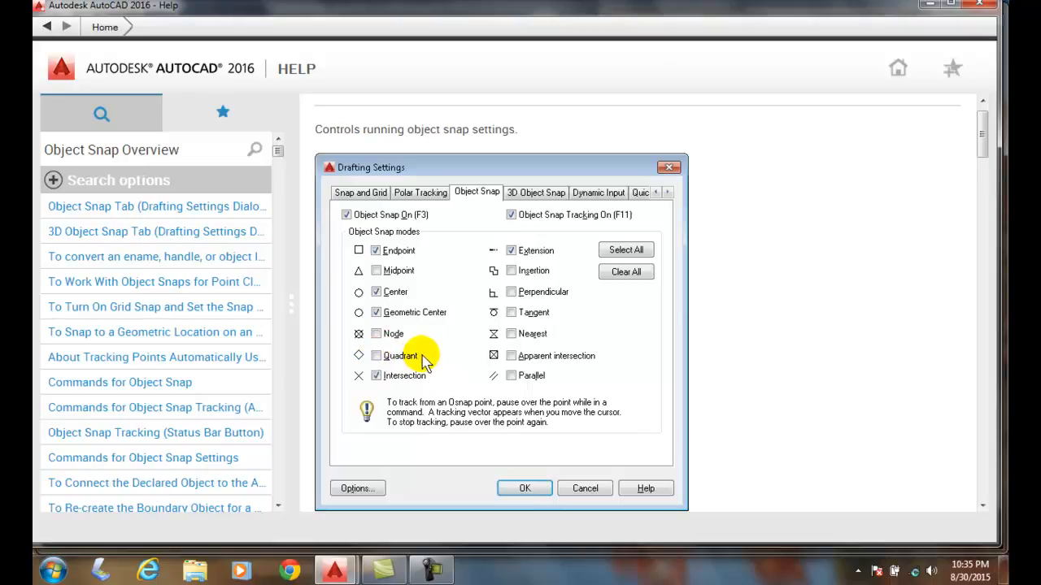
mouse_move(439, 362)
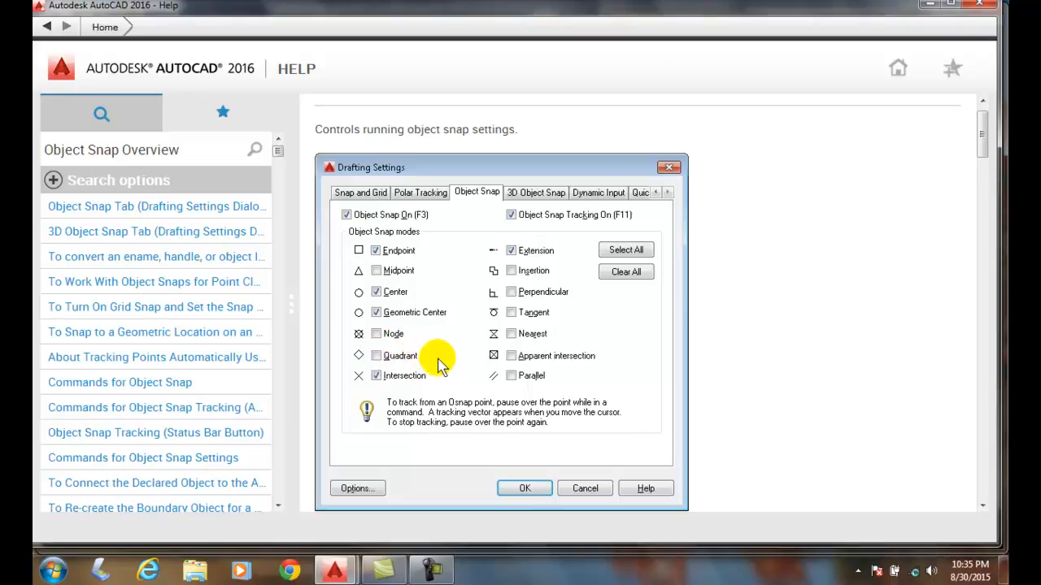
mouse_move(423, 382)
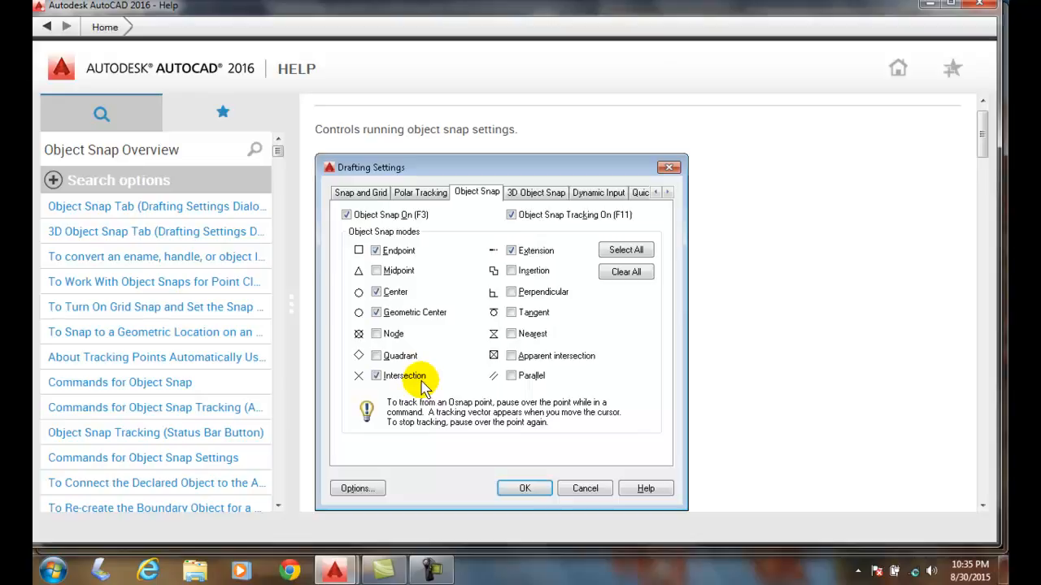
mouse_move(362, 386)
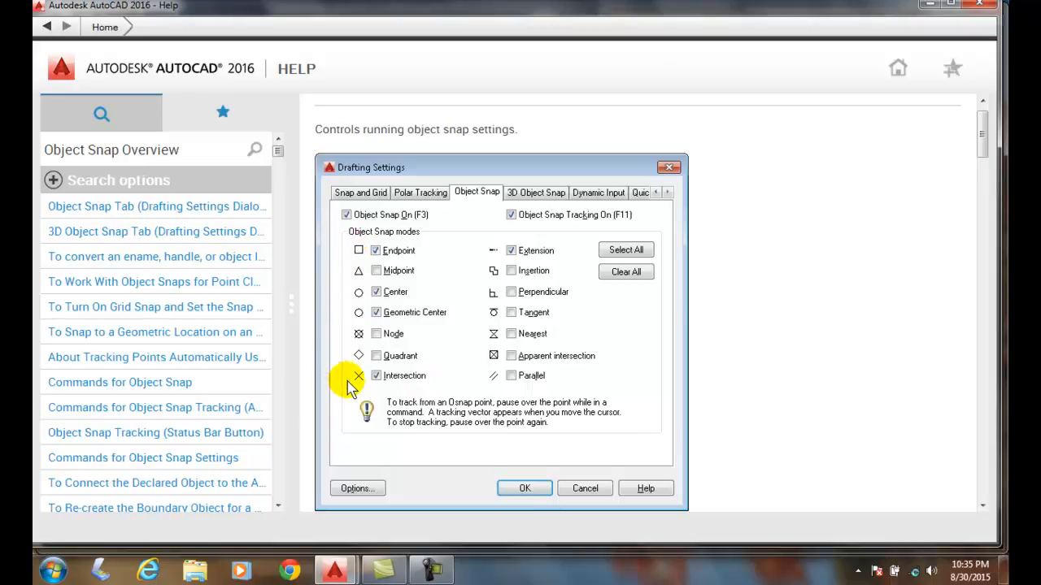
mouse_move(359, 360)
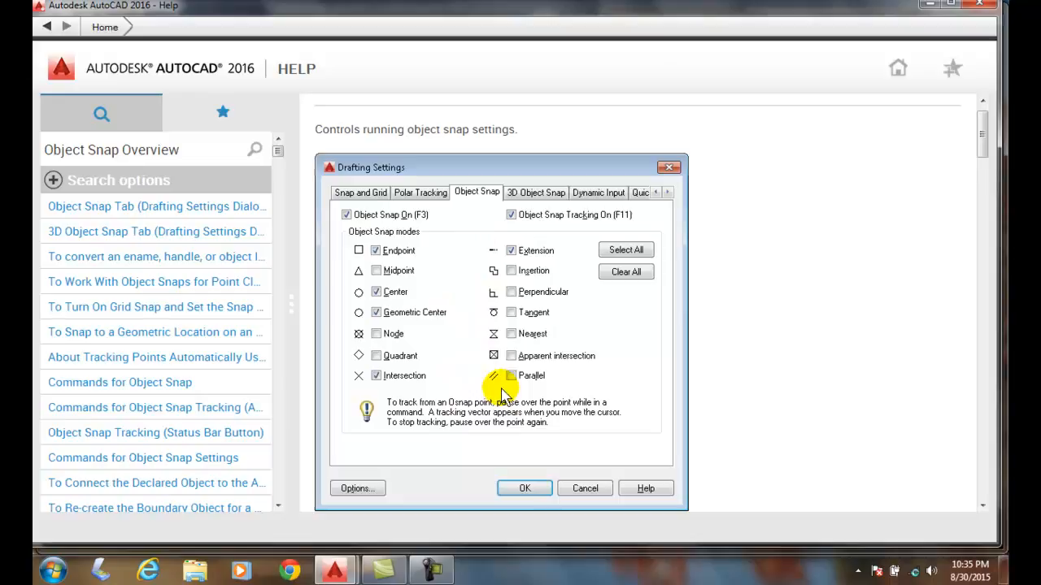
mouse_move(445, 302)
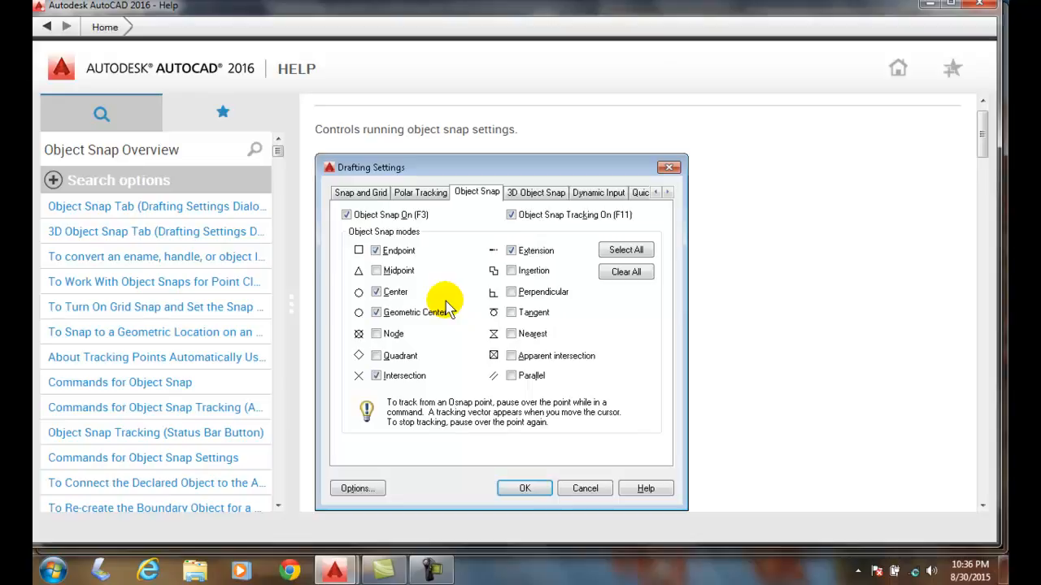
mouse_move(446, 307)
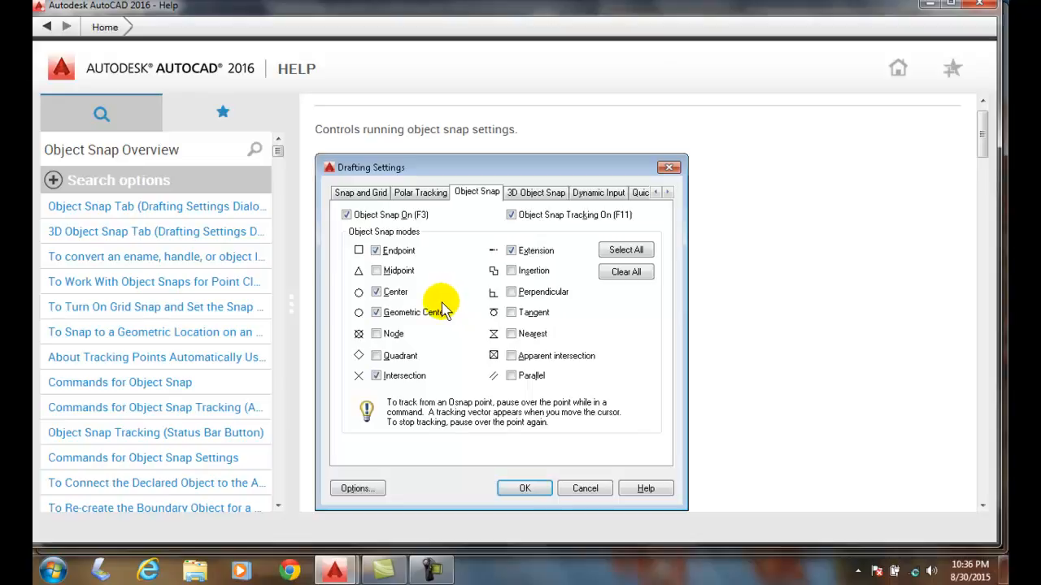